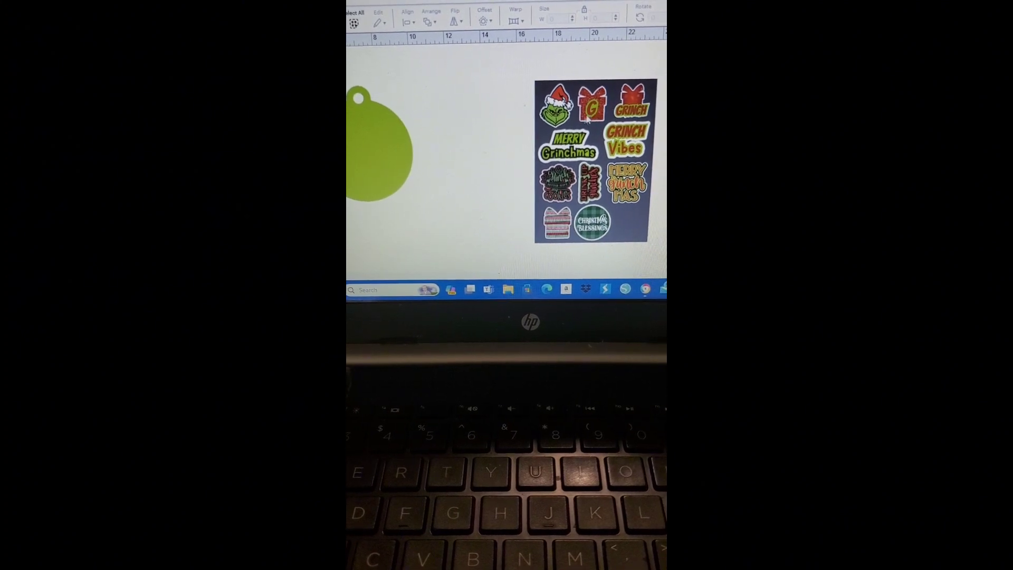
Type MERRY on three stacked lines in a text box beside the green ornament.
left_click(588, 162)
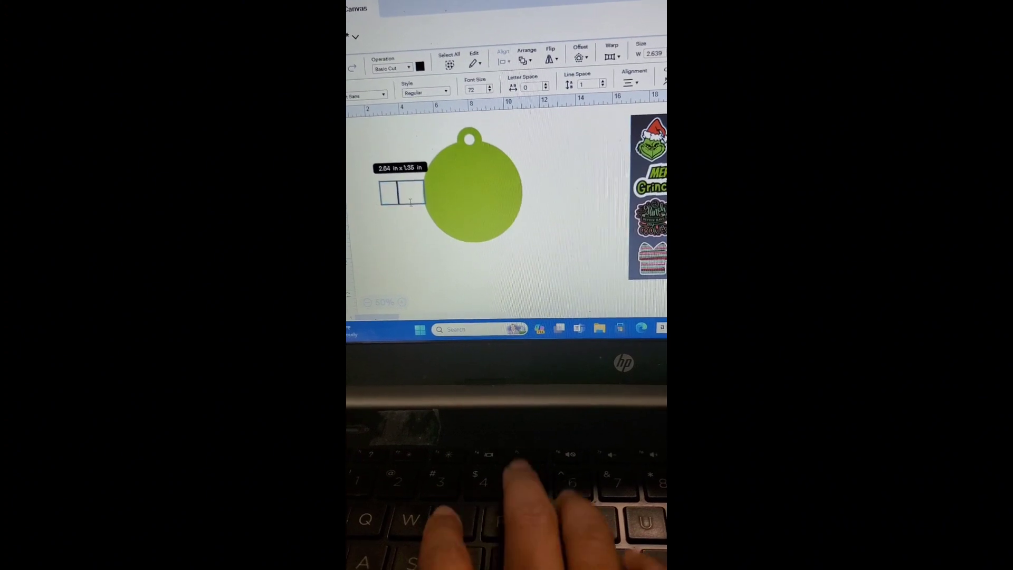
type("MERRY")
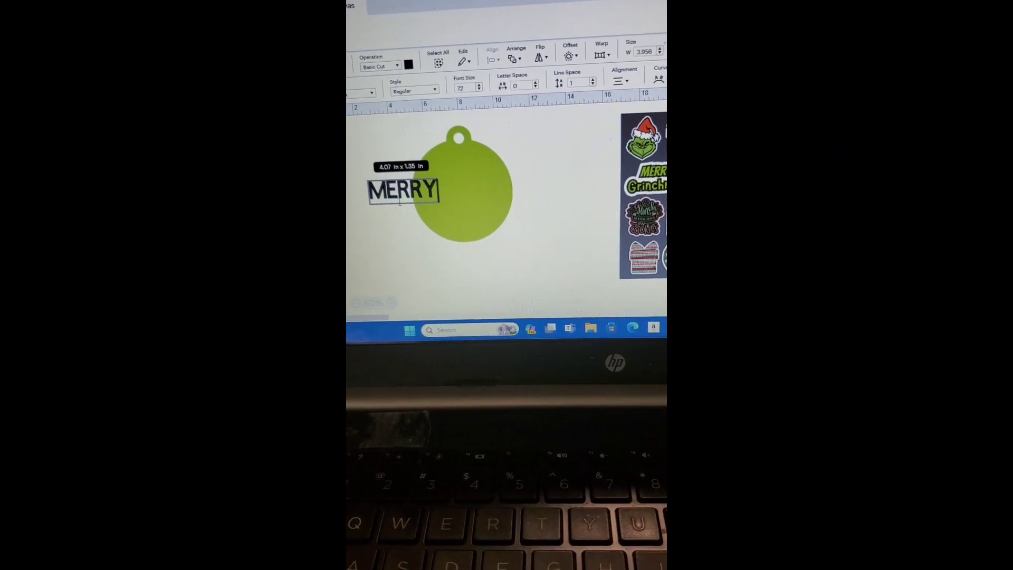
type("ME")
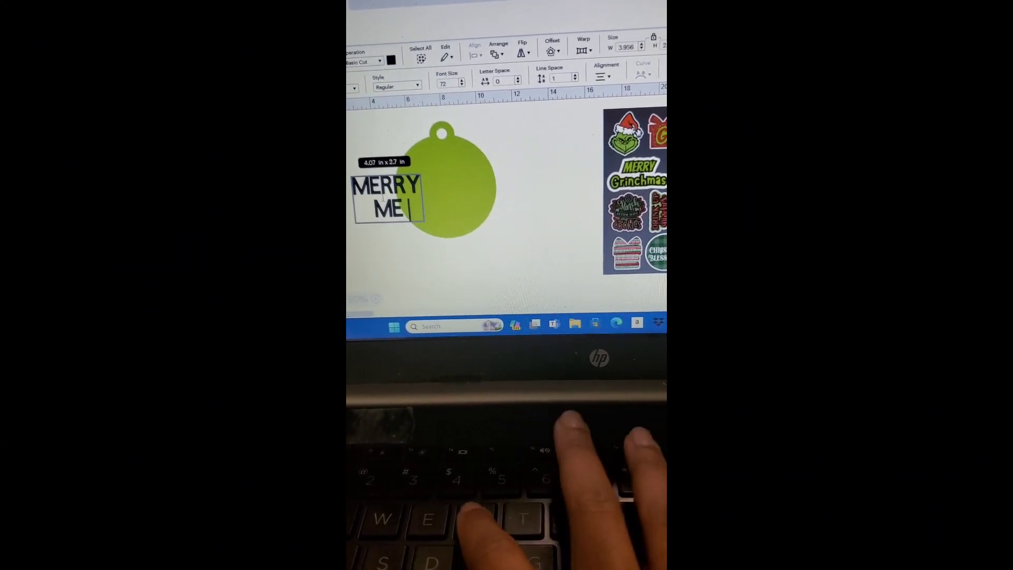
type("MERRY")
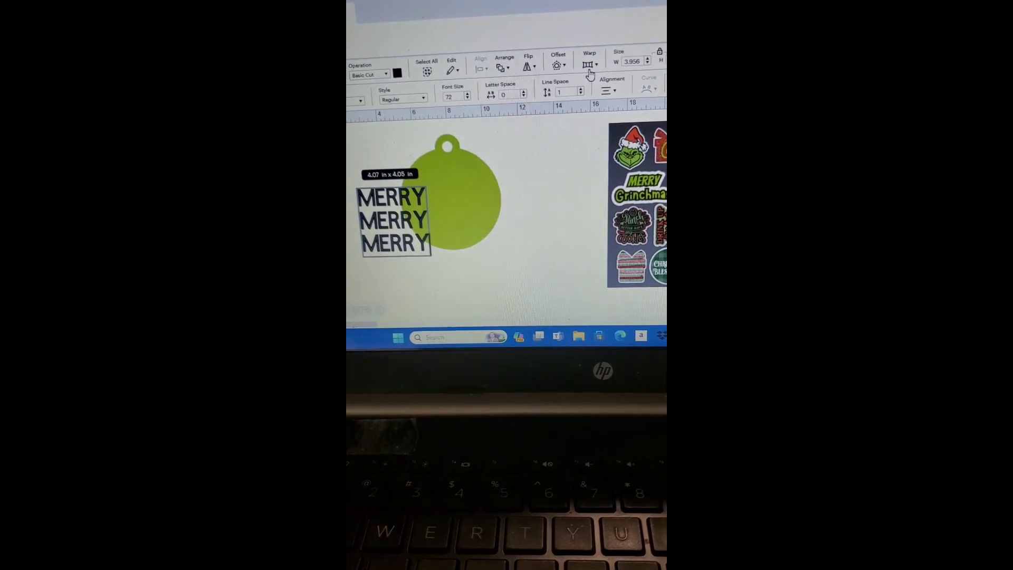
Preview a curved warp style on the MERRY text and check the result.
left_click(589, 61)
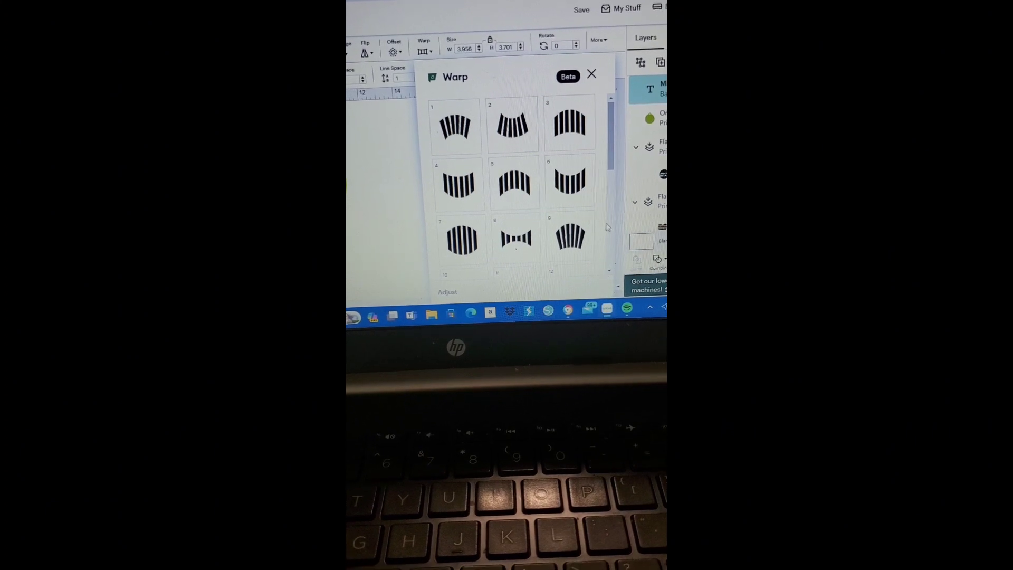
scroll("down", 3)
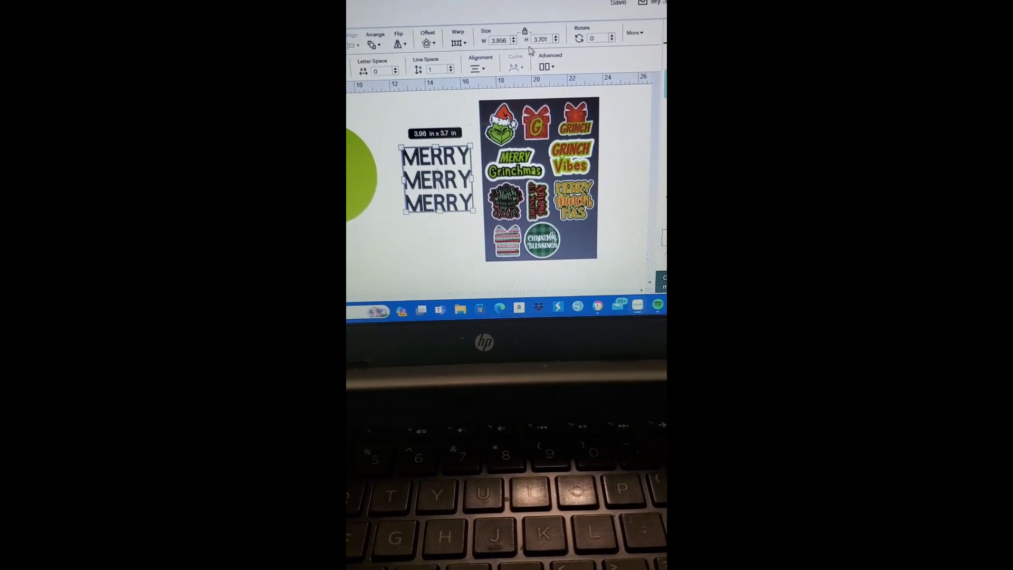
left_click(457, 40)
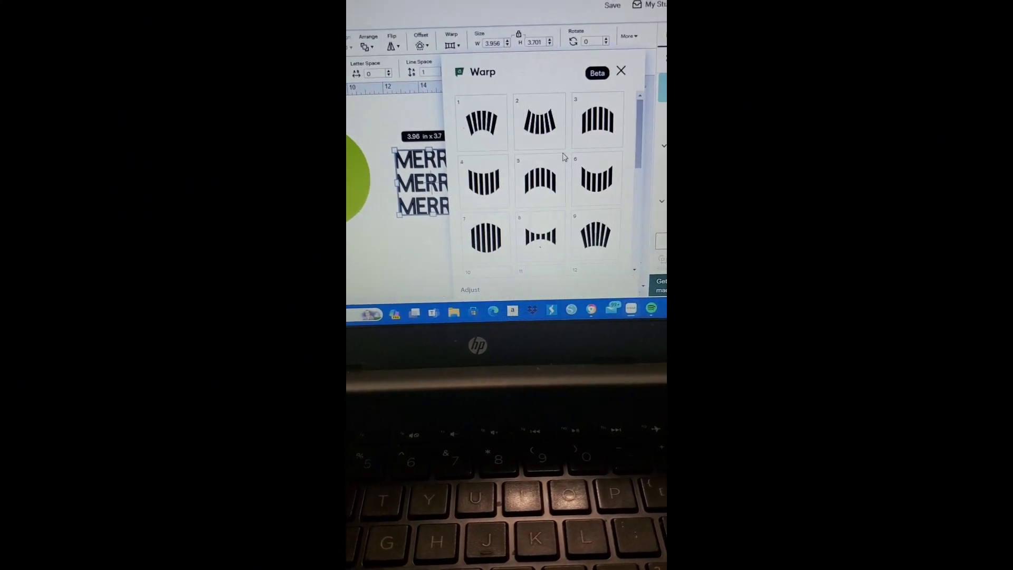
left_click(595, 178)
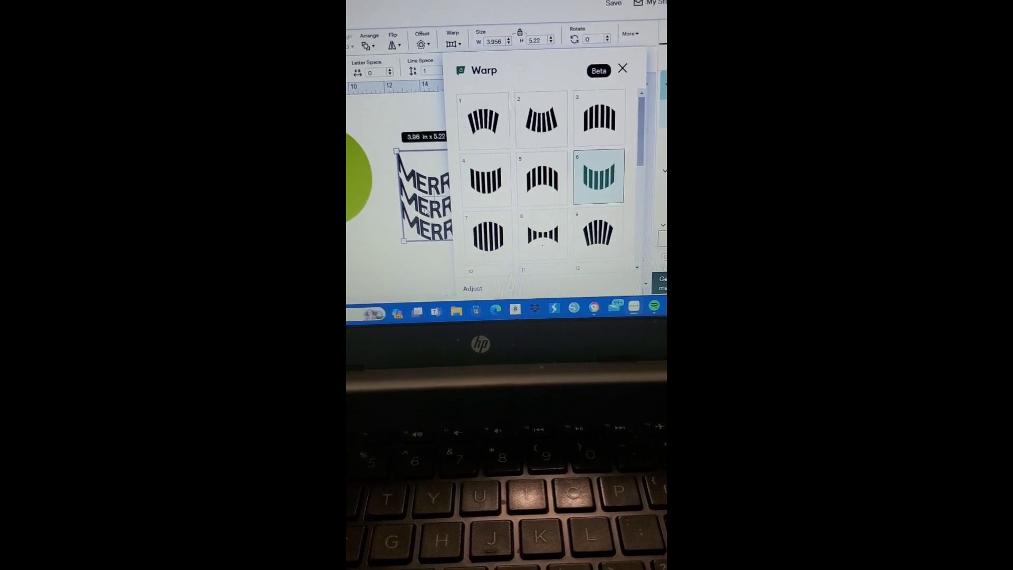
left_click(621, 68)
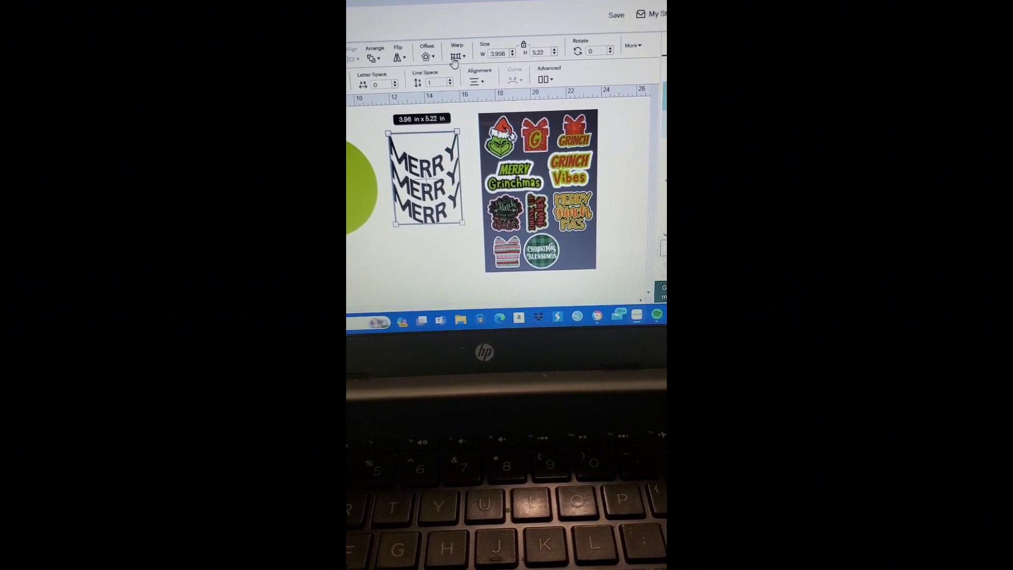
Apply warp style 23 so the text widens toward the bottom.
left_click(456, 55)
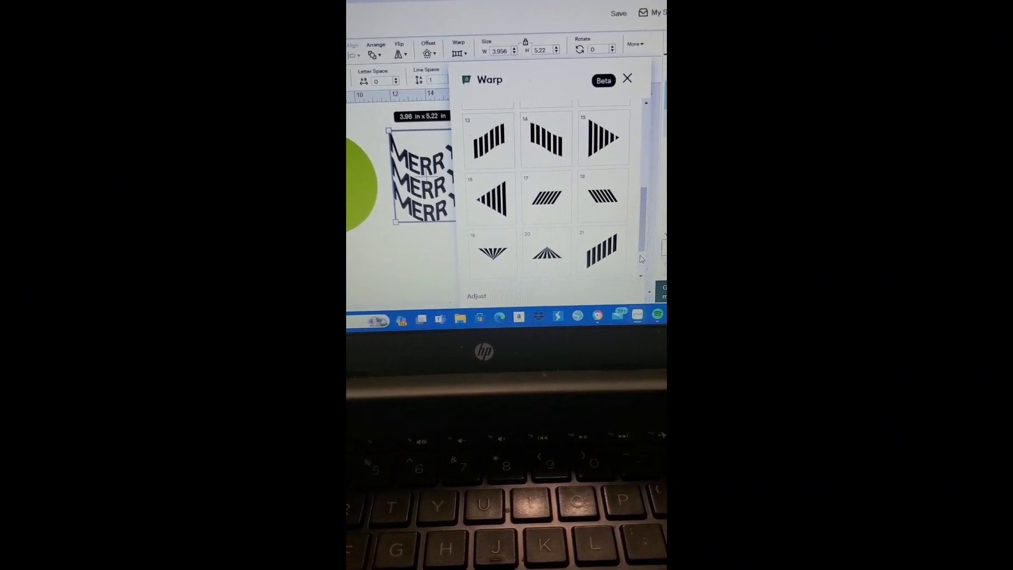
scroll("down", 3)
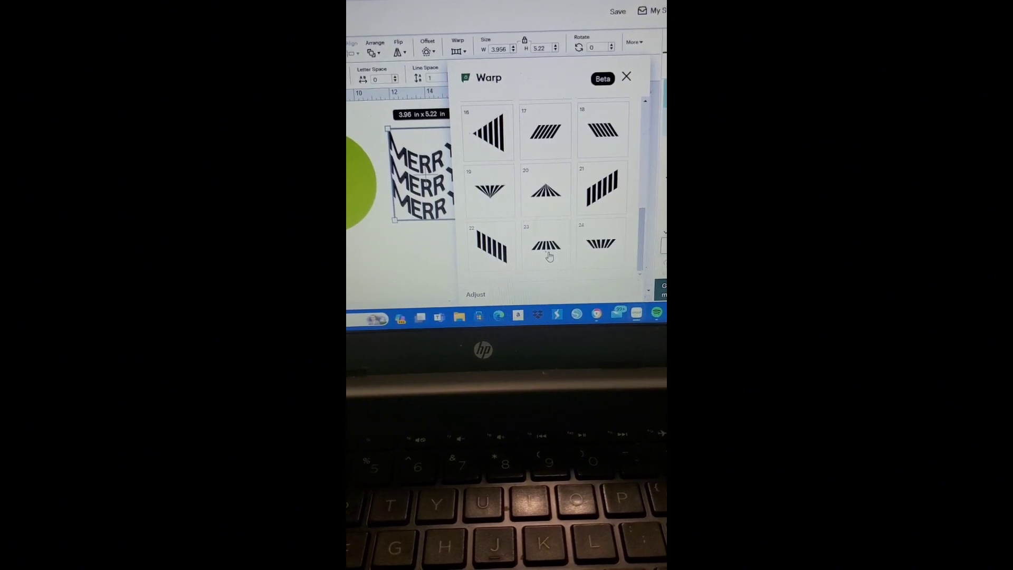
left_click(547, 246)
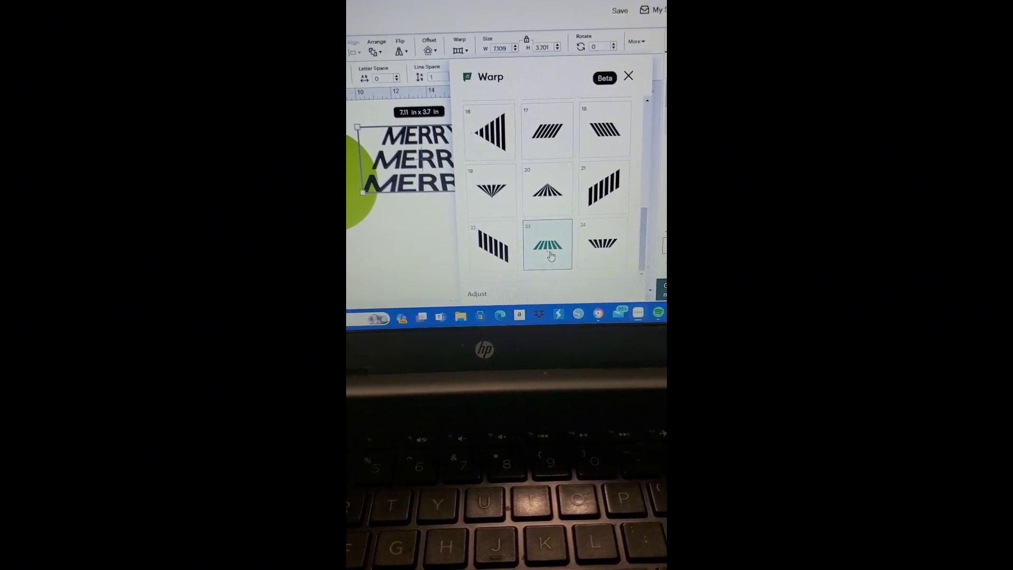
left_click(627, 76)
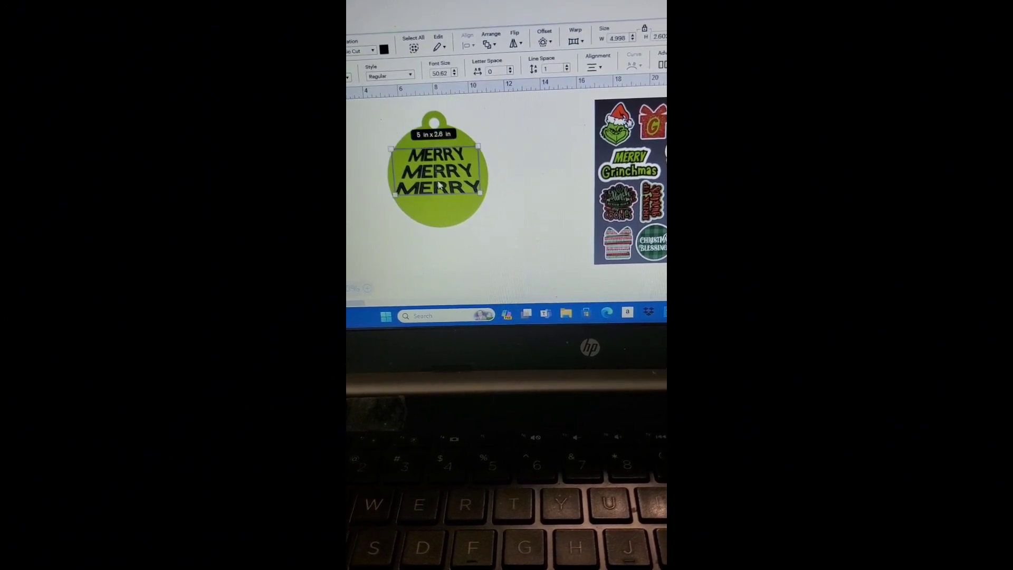
Bring up the operation types for the warped MERRY text on the ornament.
left_click(371, 56)
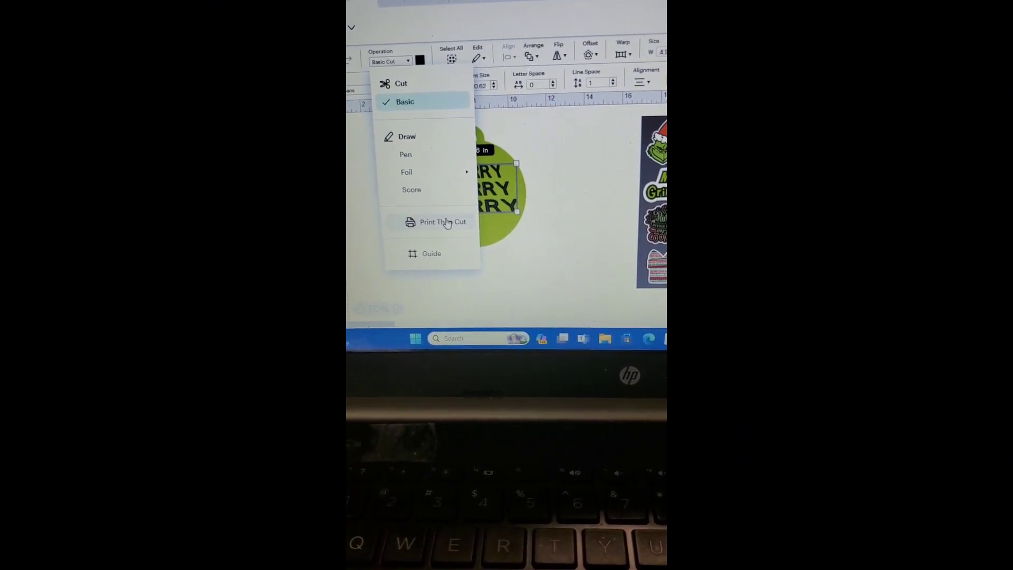
Set the MERRY text to Print Then Cut in red and deselect to view the design.
left_click(443, 221)
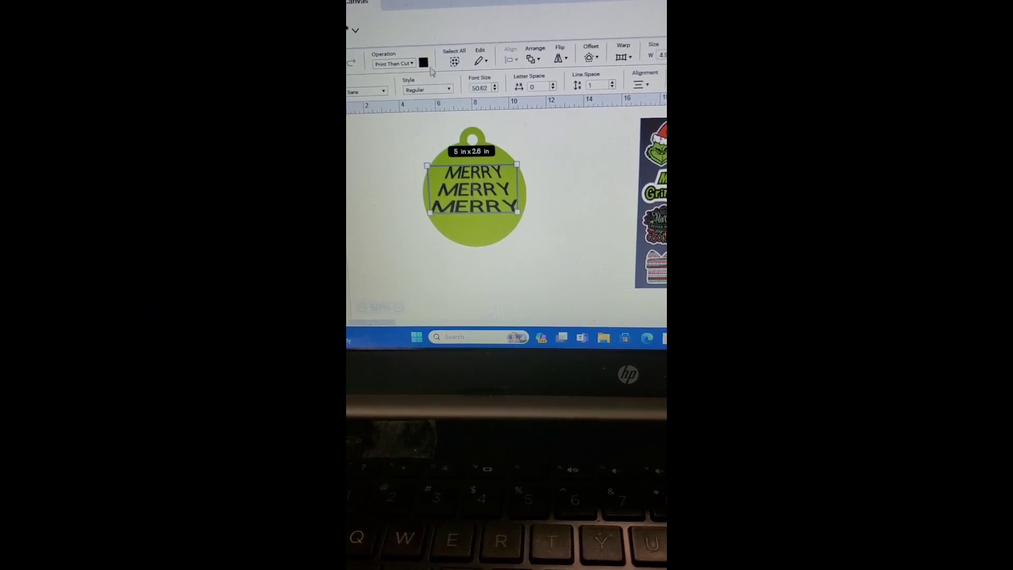
left_click(422, 62)
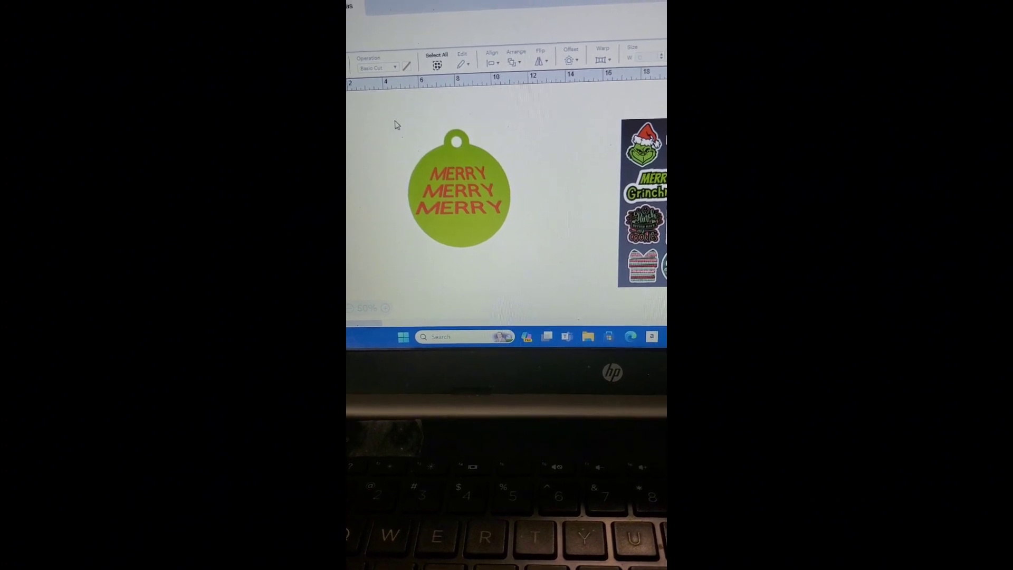
left_click(460, 191)
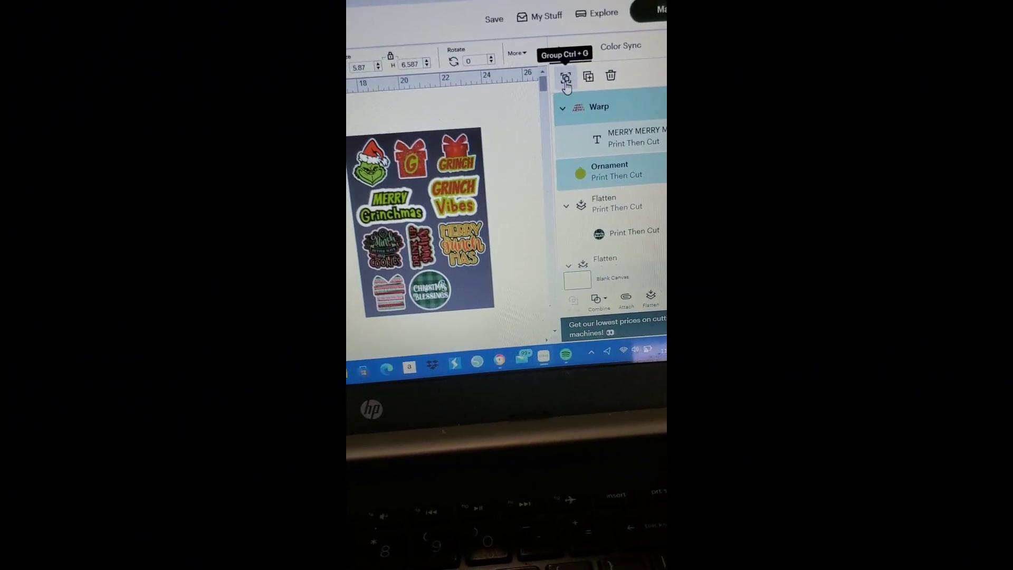
Attach the red MERRY text and green ornament into one piece about 5.87 by 6.59 in.
left_click(565, 76)
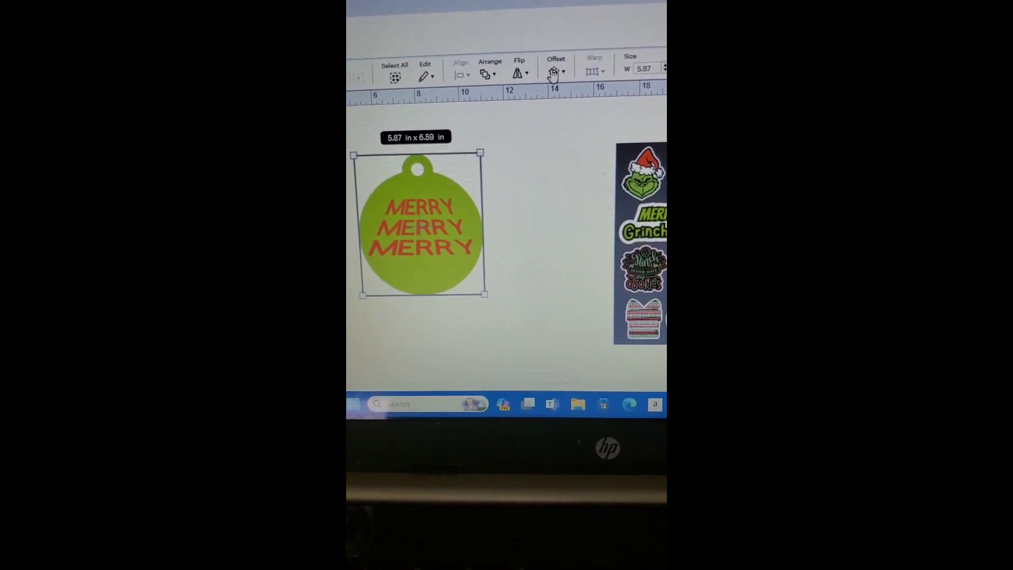
Apply a rounded 0.167 in offset outline around the grouped ornament.
left_click(555, 73)
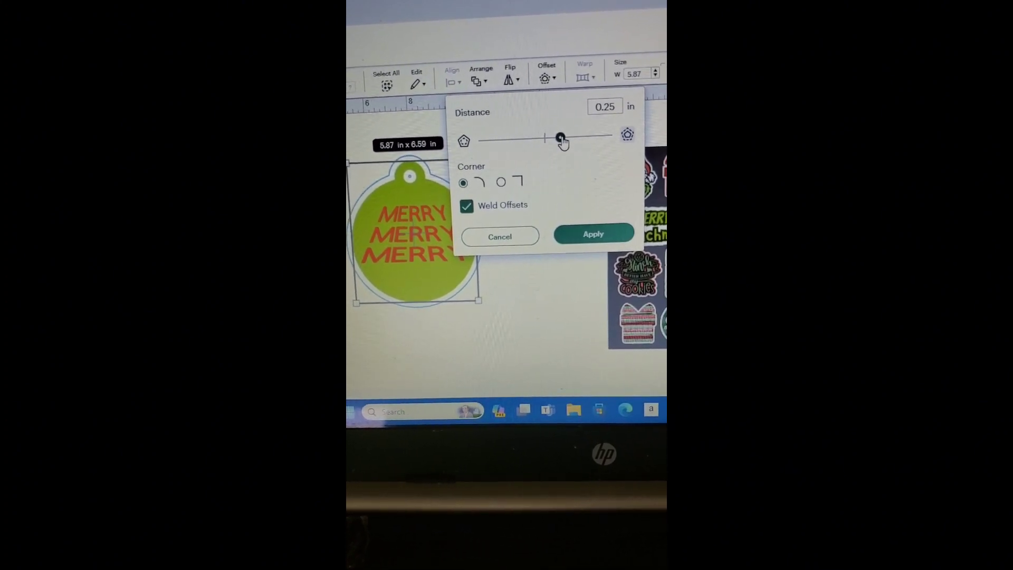
left_click_drag(560, 138, 549, 137)
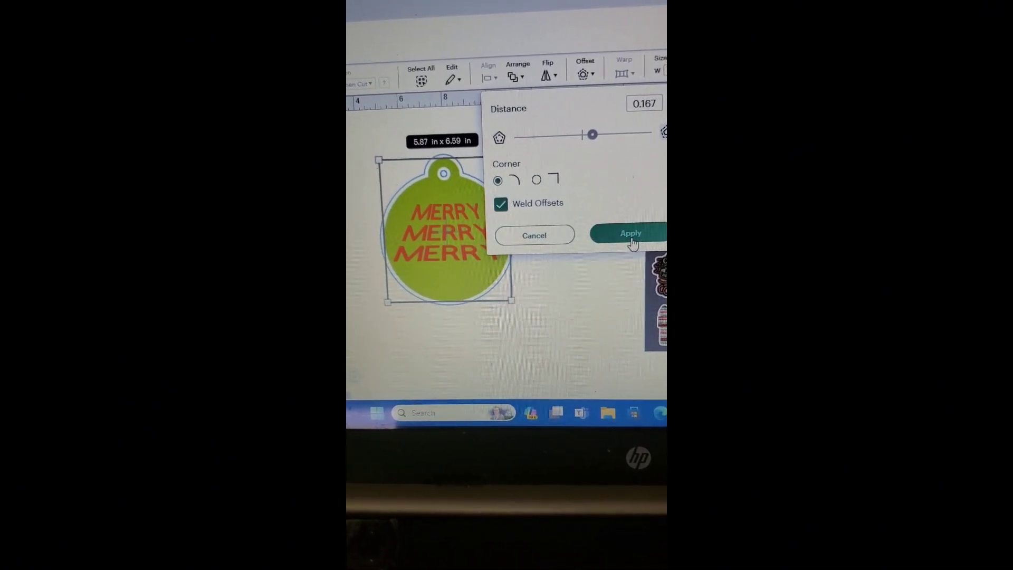
left_click(629, 233)
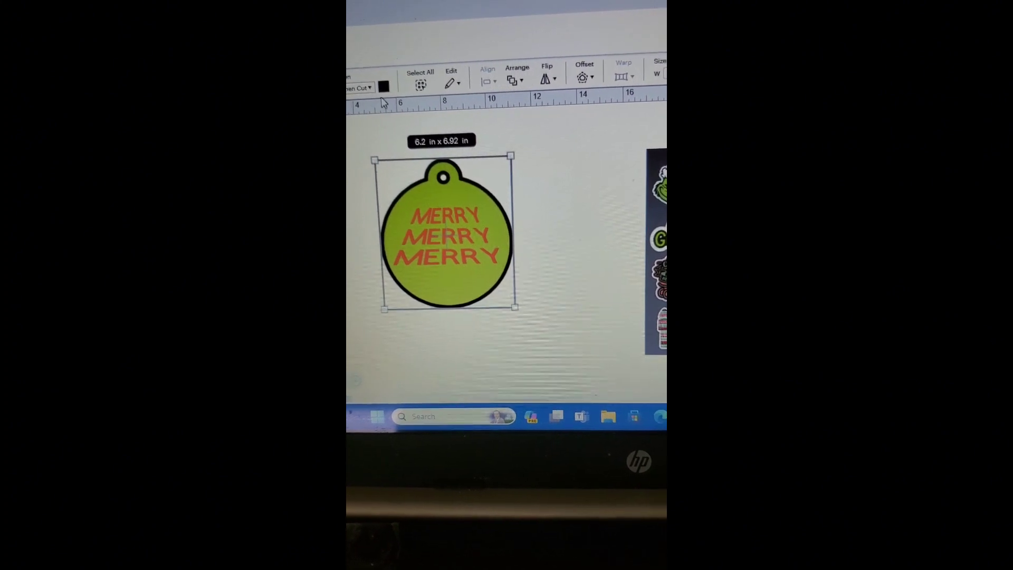
left_click(407, 89)
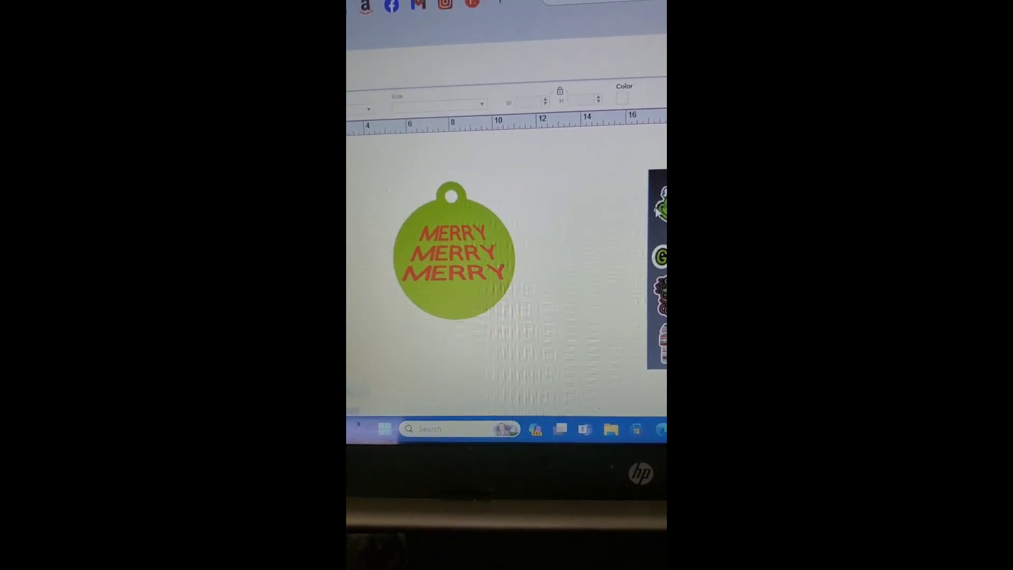
Make the canvas pink behind the white-outlined ornament and bring up the sticker sheet's edit menu.
left_click(623, 96)
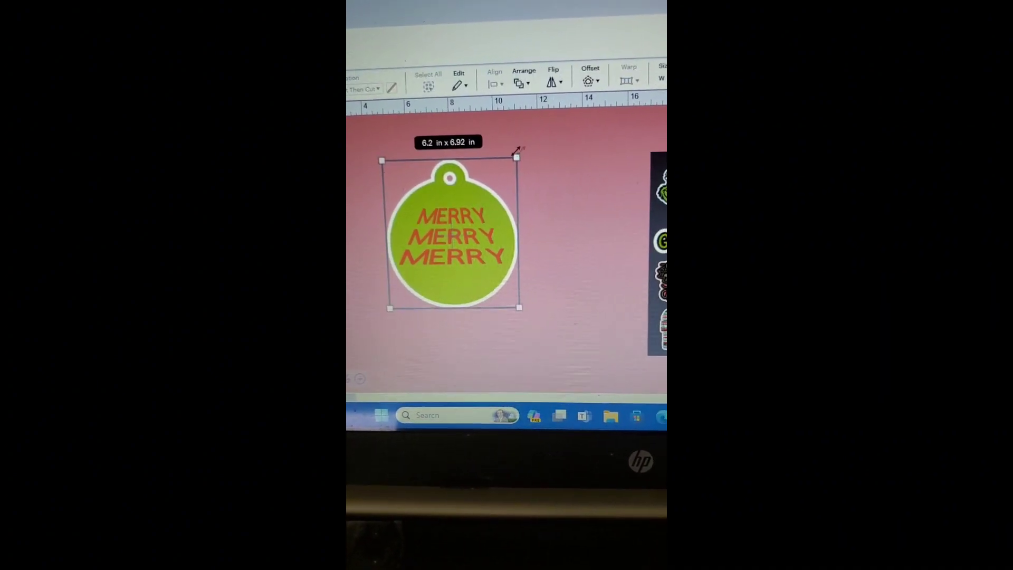
right_click(453, 240)
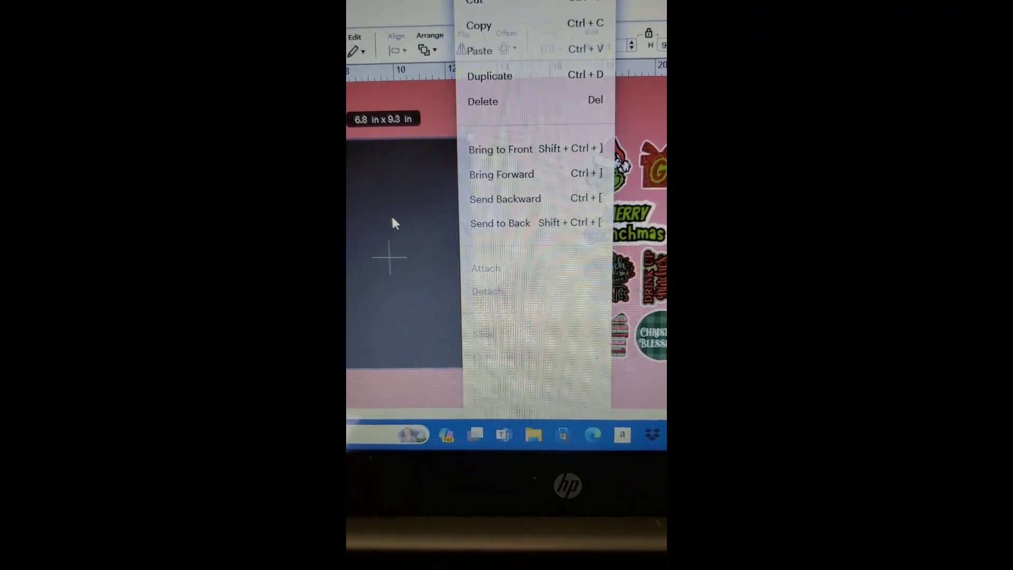